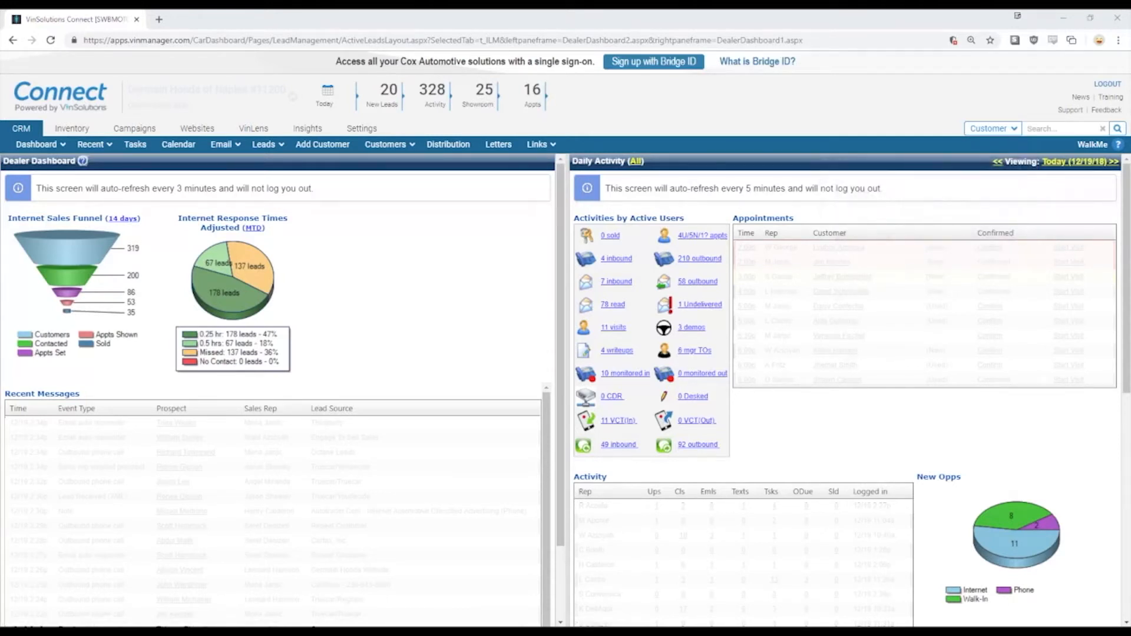
mouse_move(321, 288)
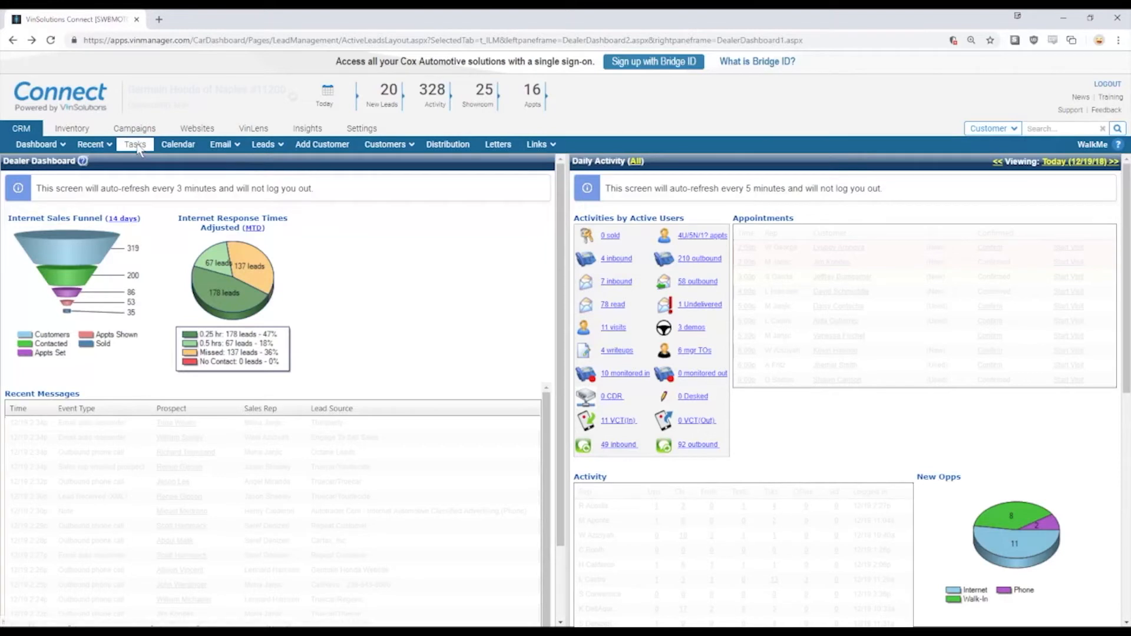
From Tasks and the Leads menu, search customers for 'trudell'.
click(134, 144)
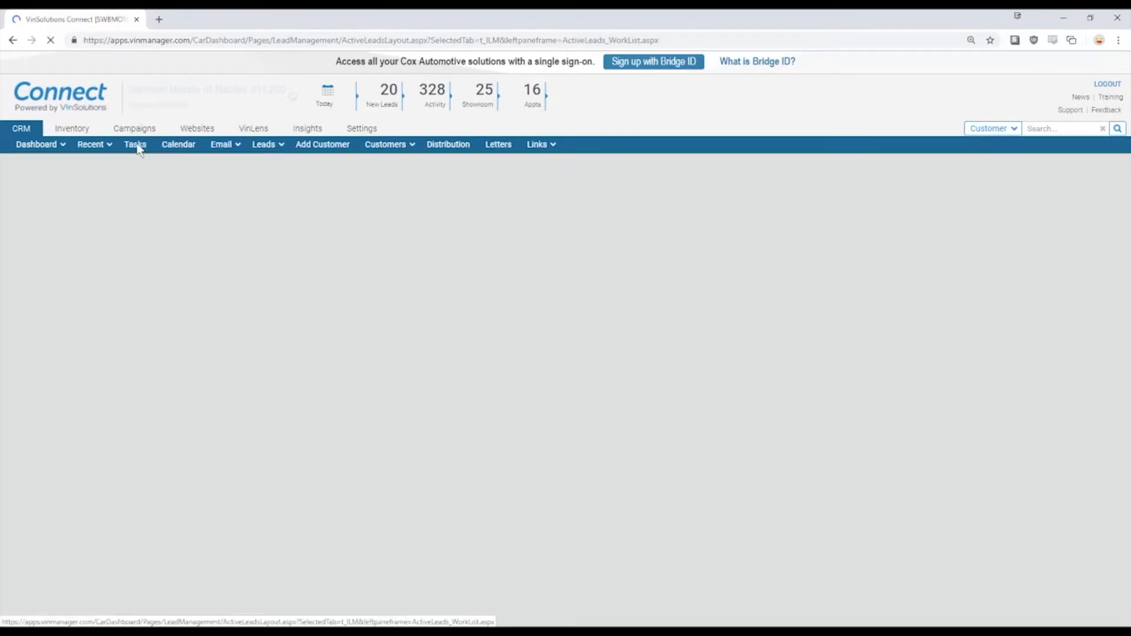
click(135, 144)
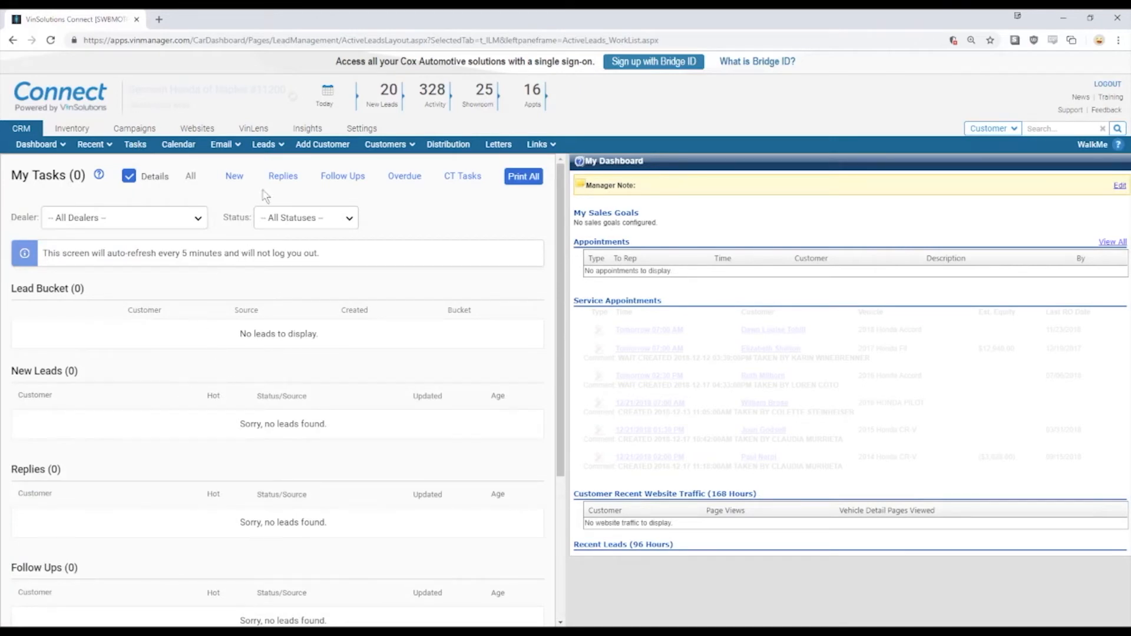
click(263, 144)
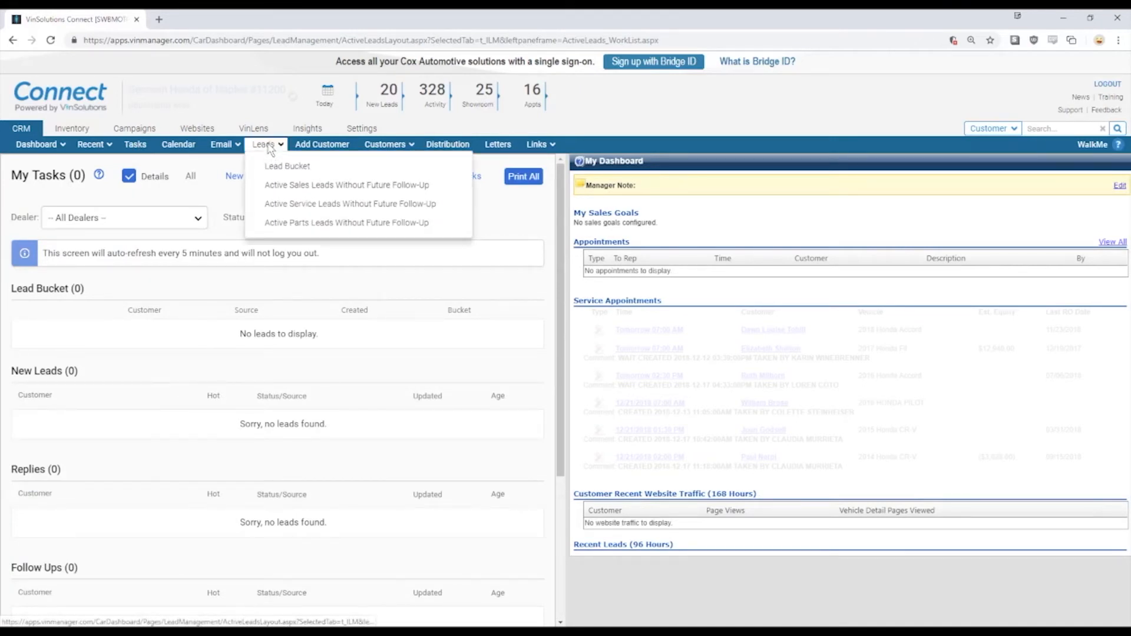
click(1060, 128)
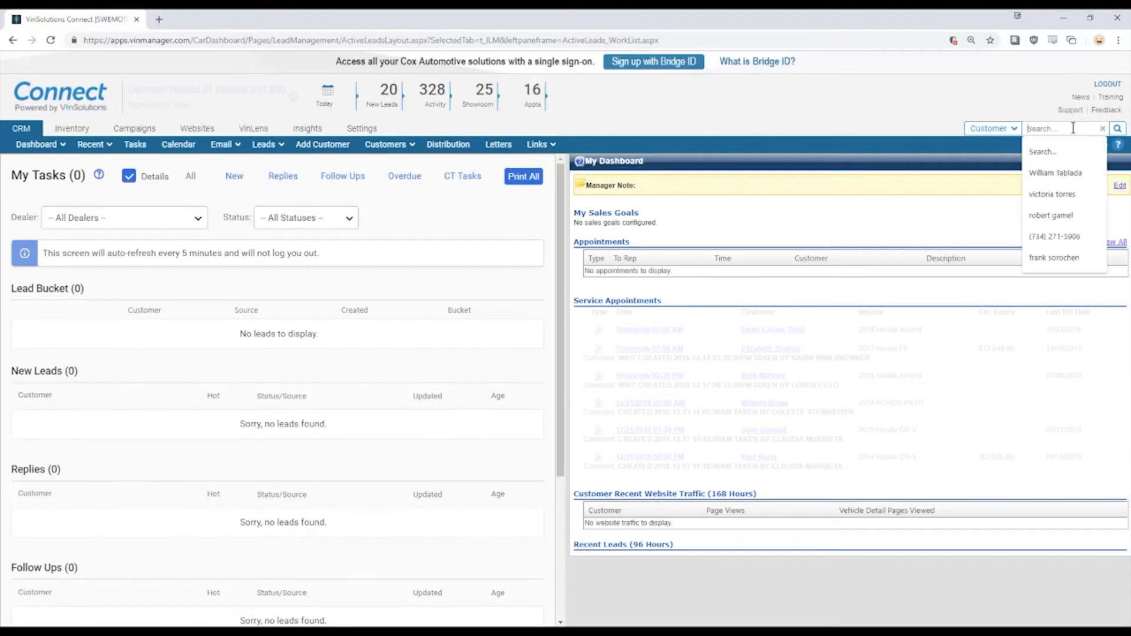
text(trudell)
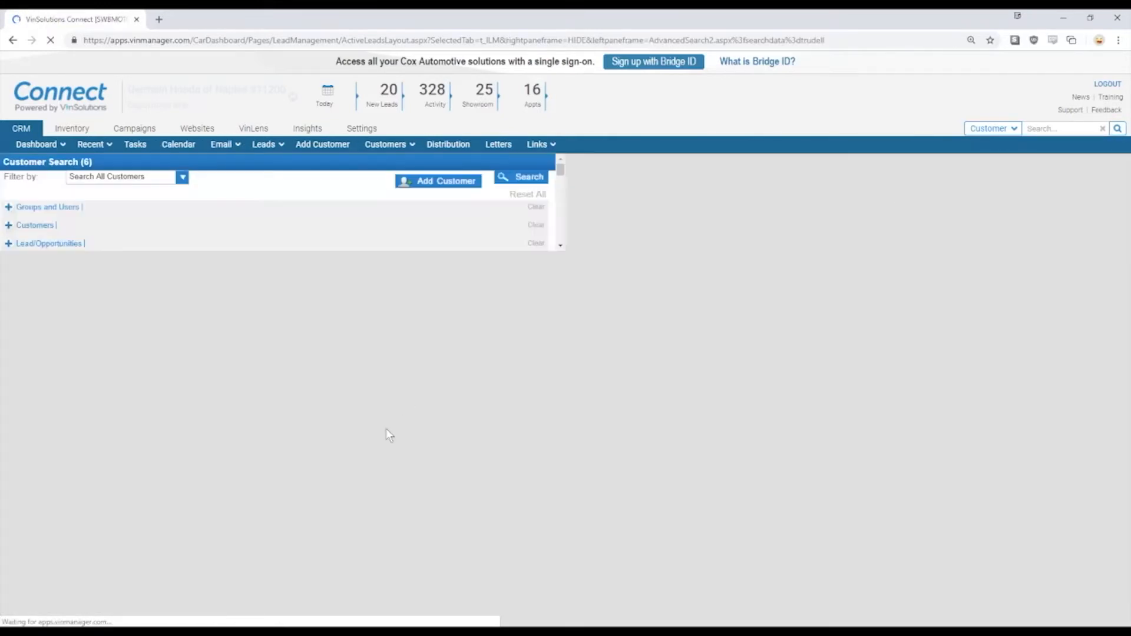
Choose a matching customer to show their dashboard with the Sales (6) leads.
click(528, 177)
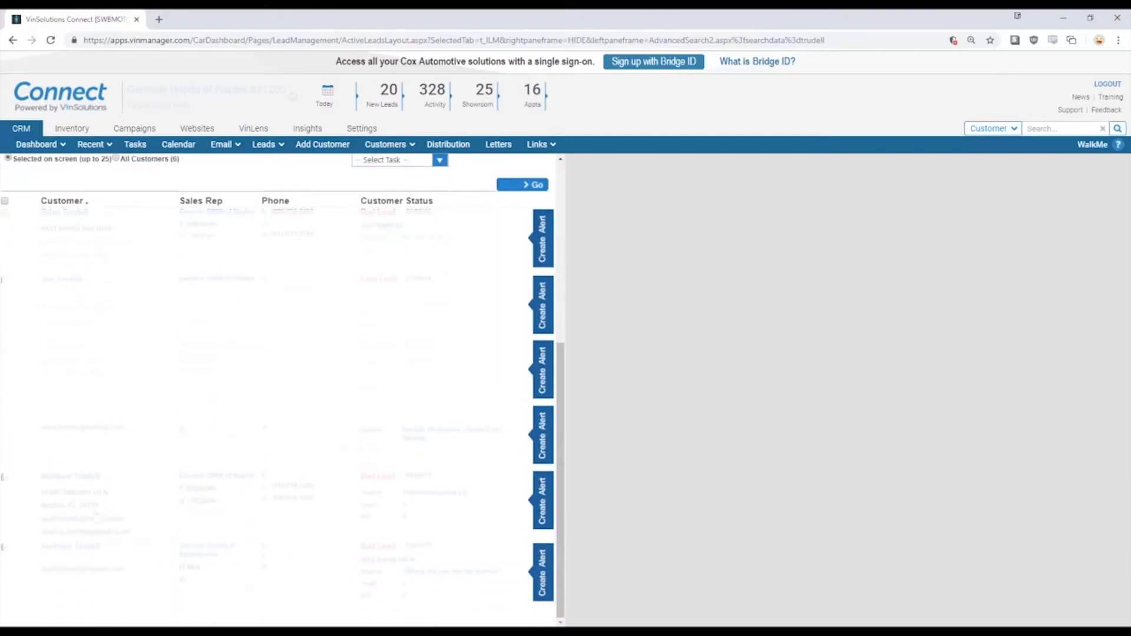
click(69, 476)
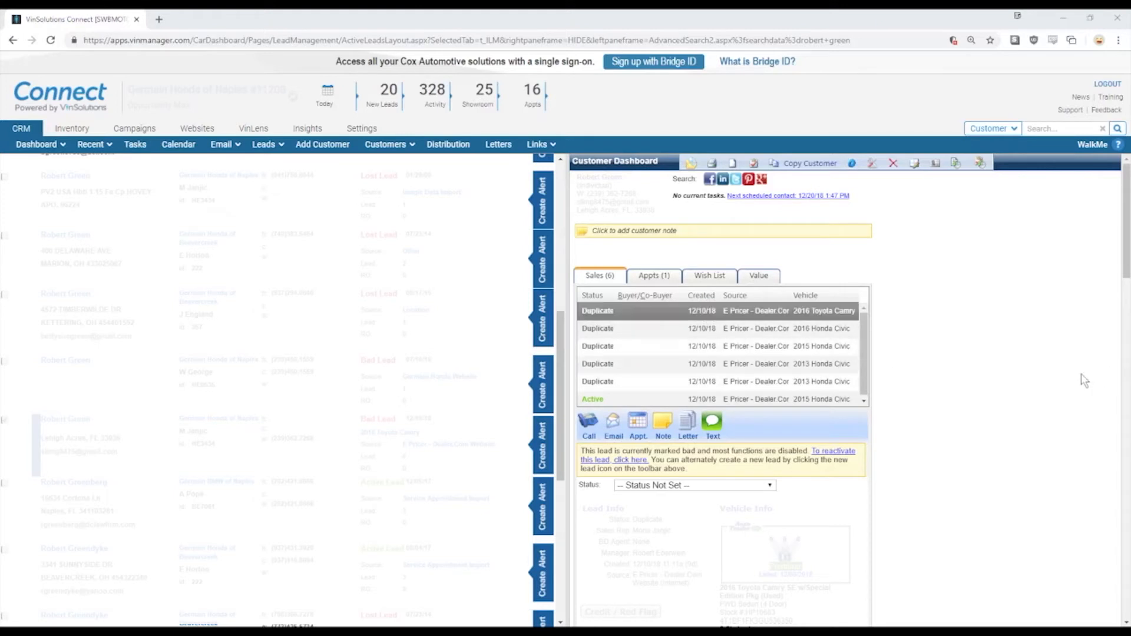
mouse_move(1037, 387)
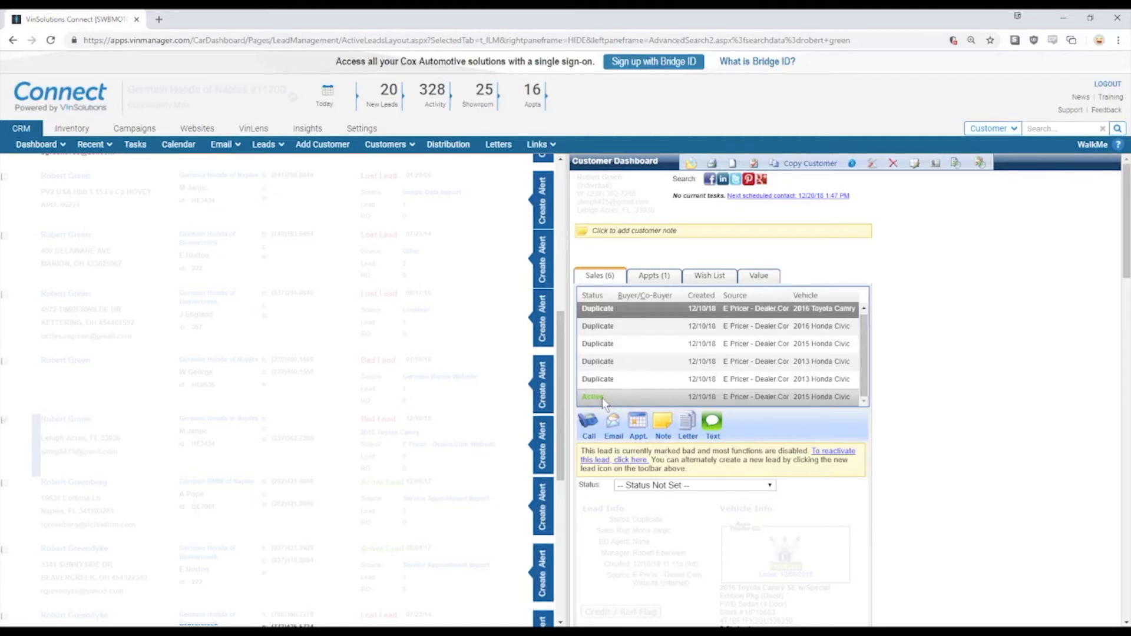
View the active 2015 Honda Civic lead, then switch to its duplicate lead marked bad.
click(593, 398)
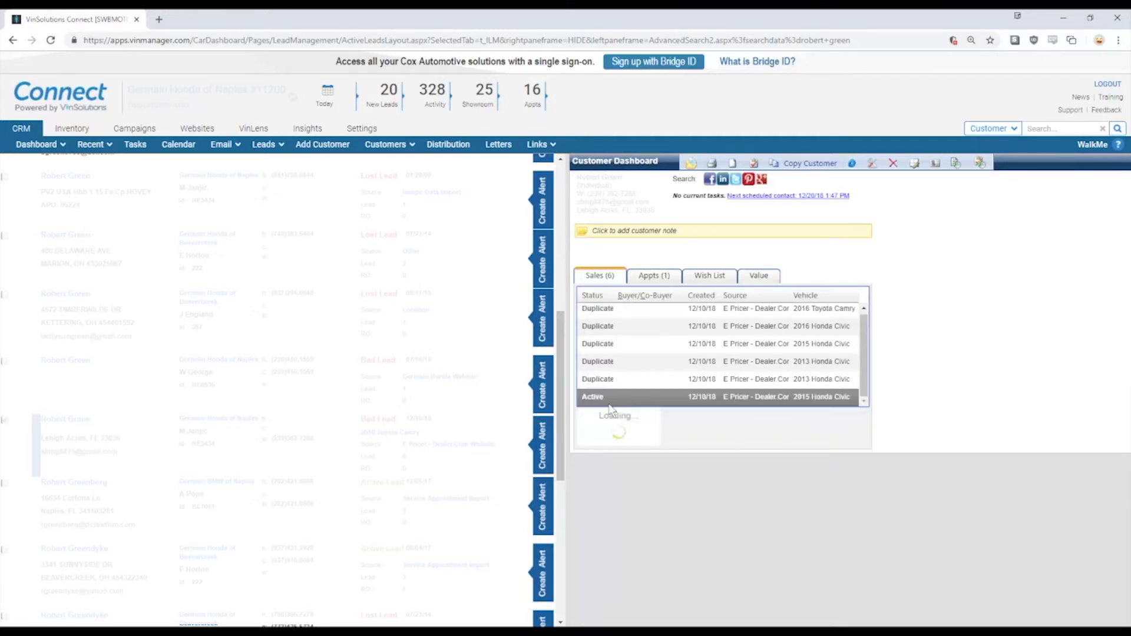
click(593, 396)
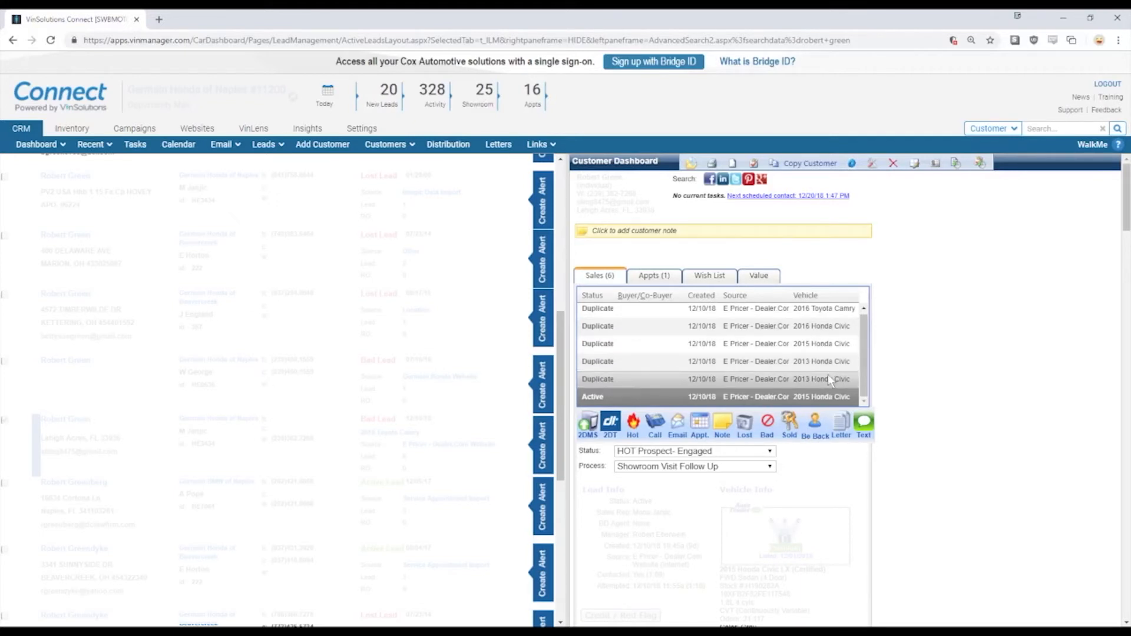
click(767, 425)
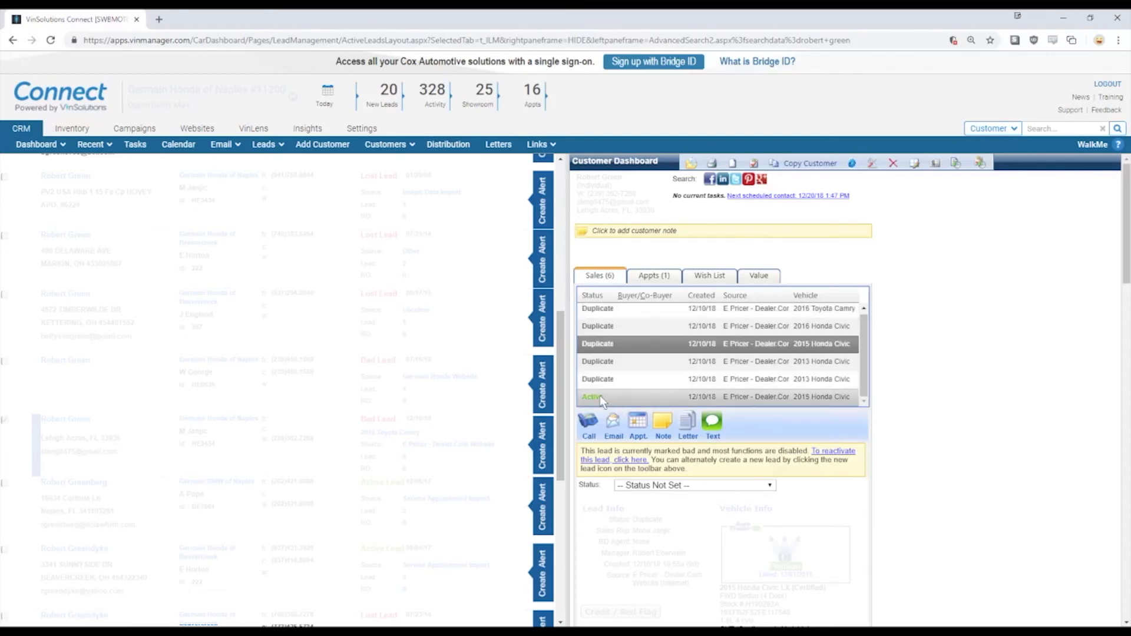
Return to the active lead and scroll to its Notes & History section.
click(592, 398)
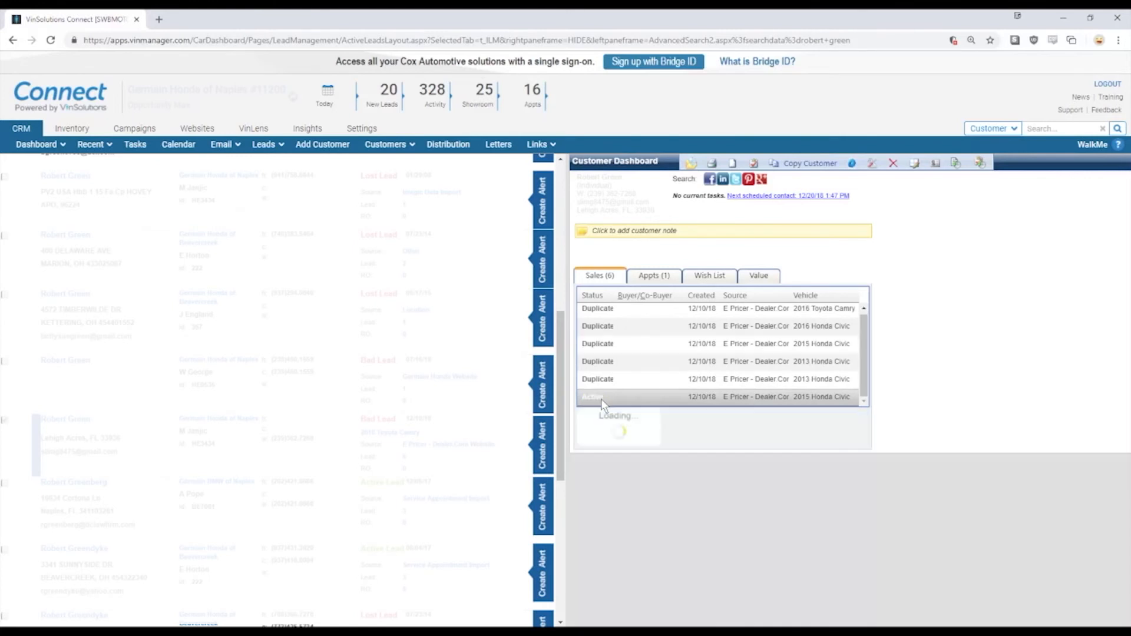
click(597, 396)
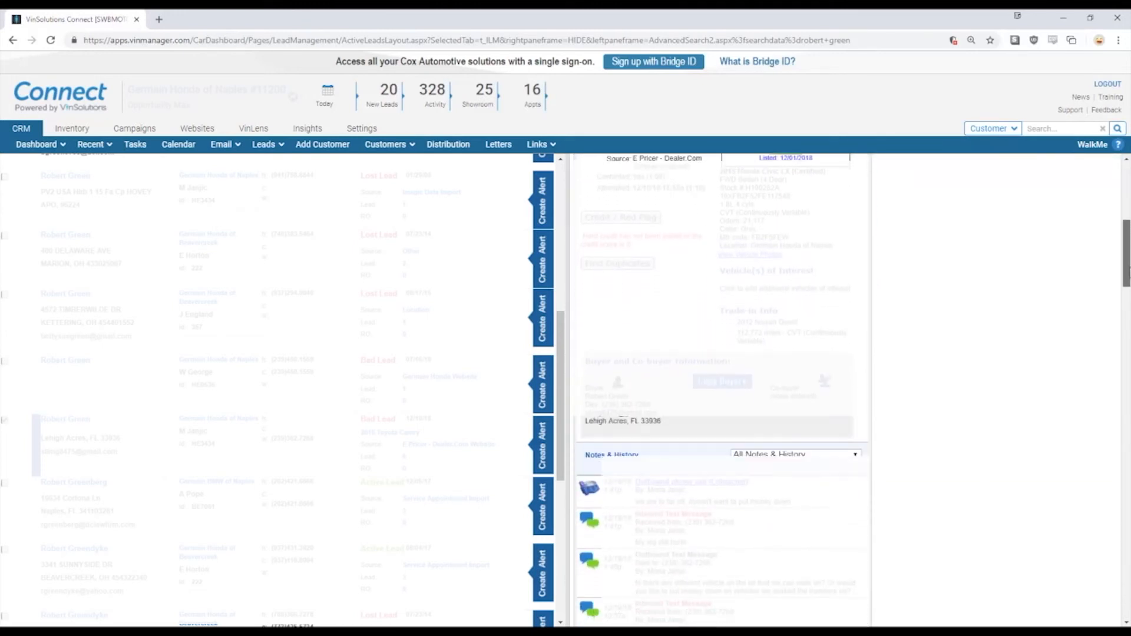
scroll(down, 3)
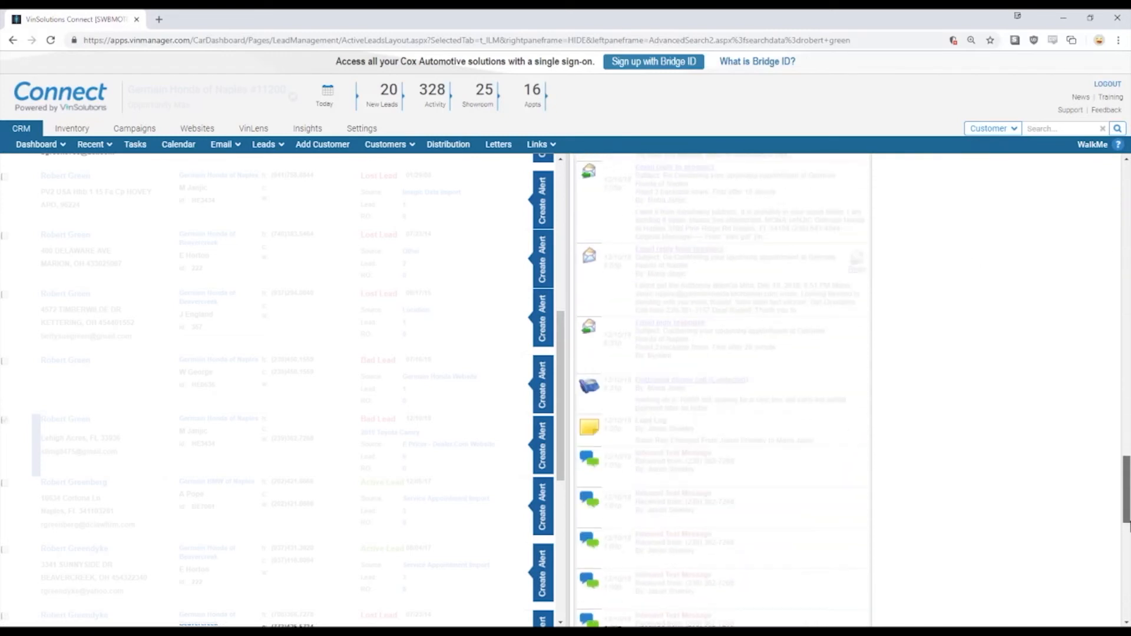
scroll(down, 3)
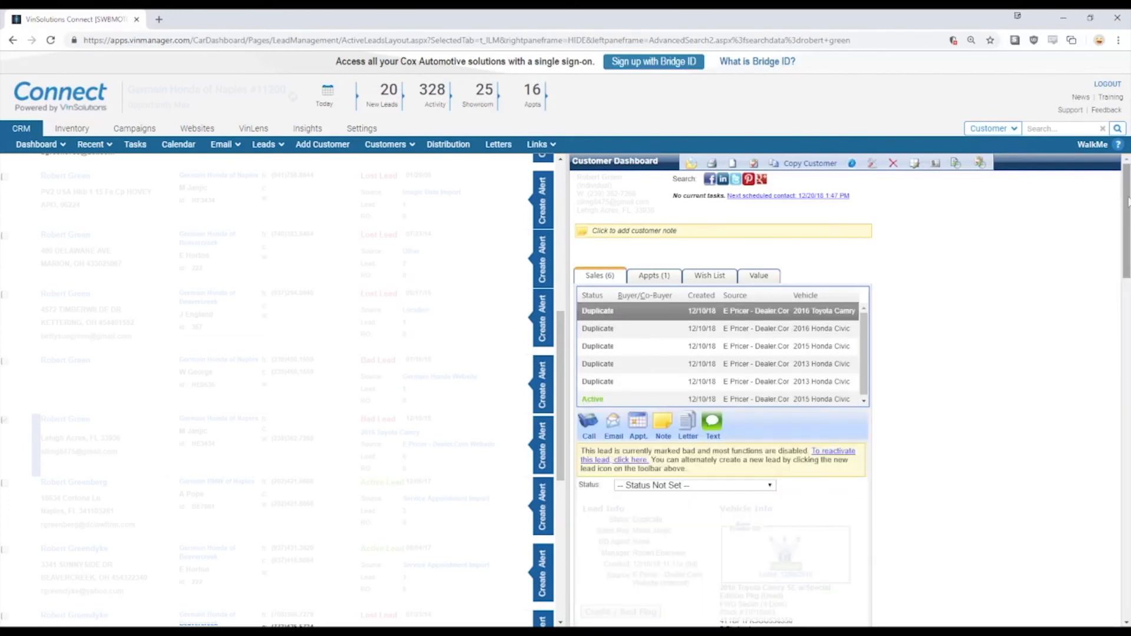
Scroll further through the Notes & History entries, mostly inbound text messages.
scroll(down, 3)
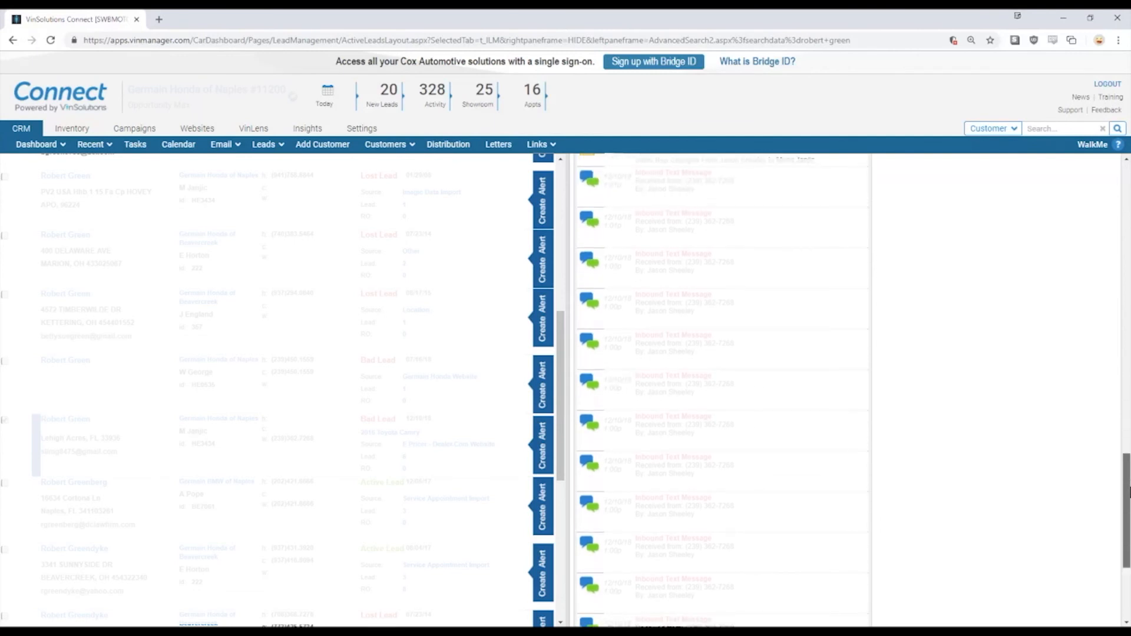
scroll(down, 3)
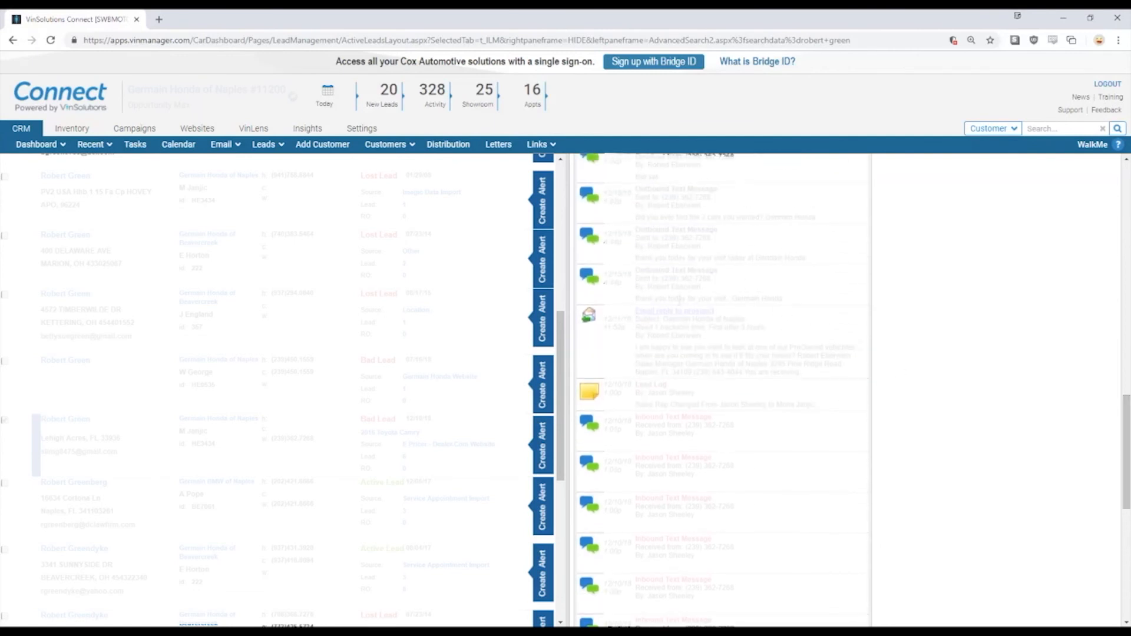